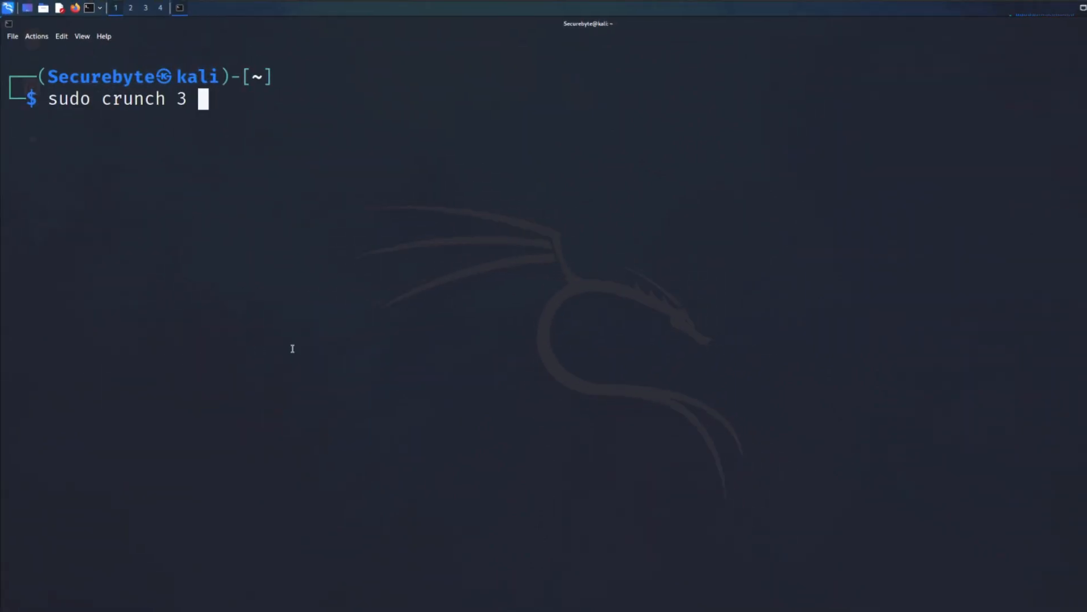
Generate passwordlist.txt of 3–6 character abcdef combinations with crunch and display it
text(6 abcd)
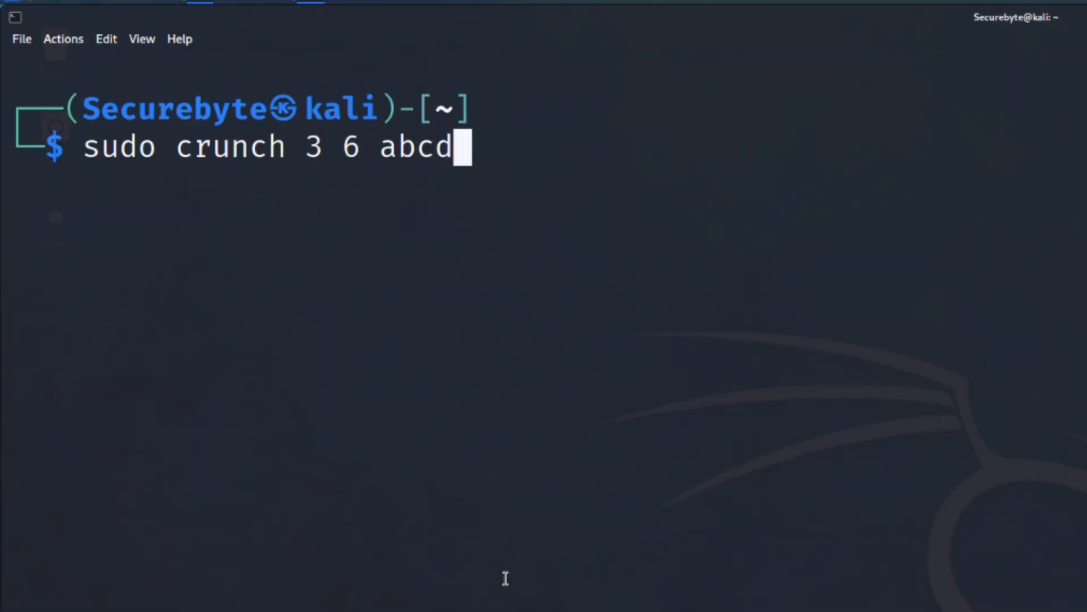
text(ef -o pas)
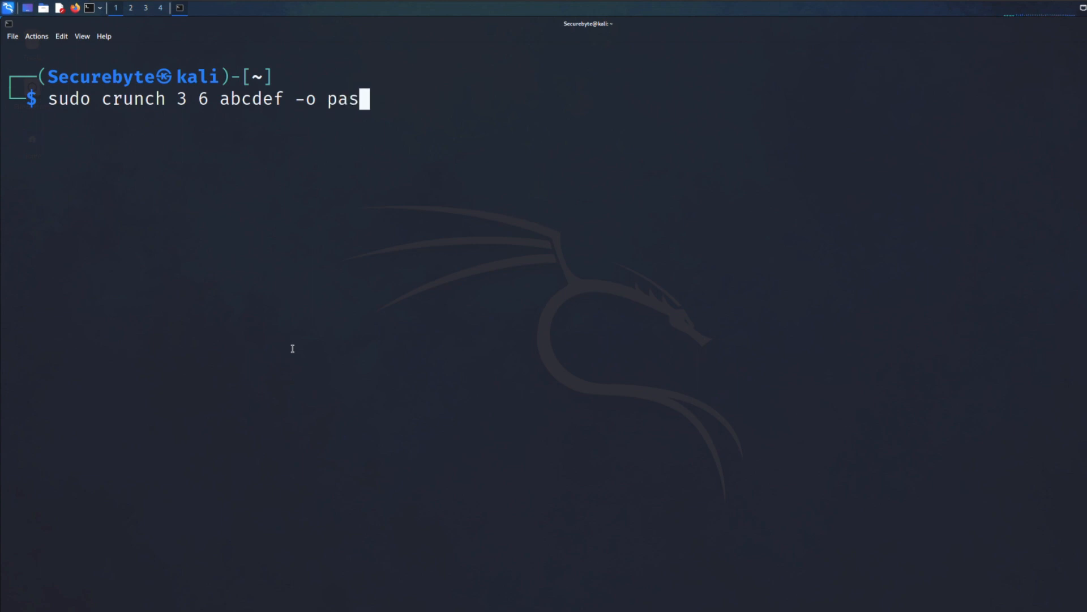
text(swordlist.txt)
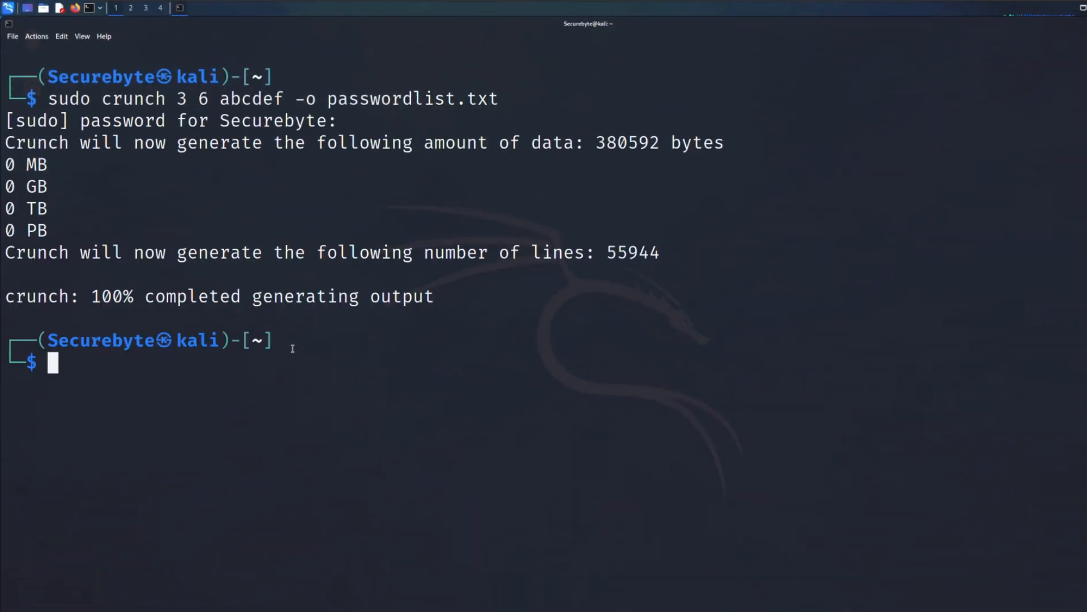
text(cat passwordlist.txt)
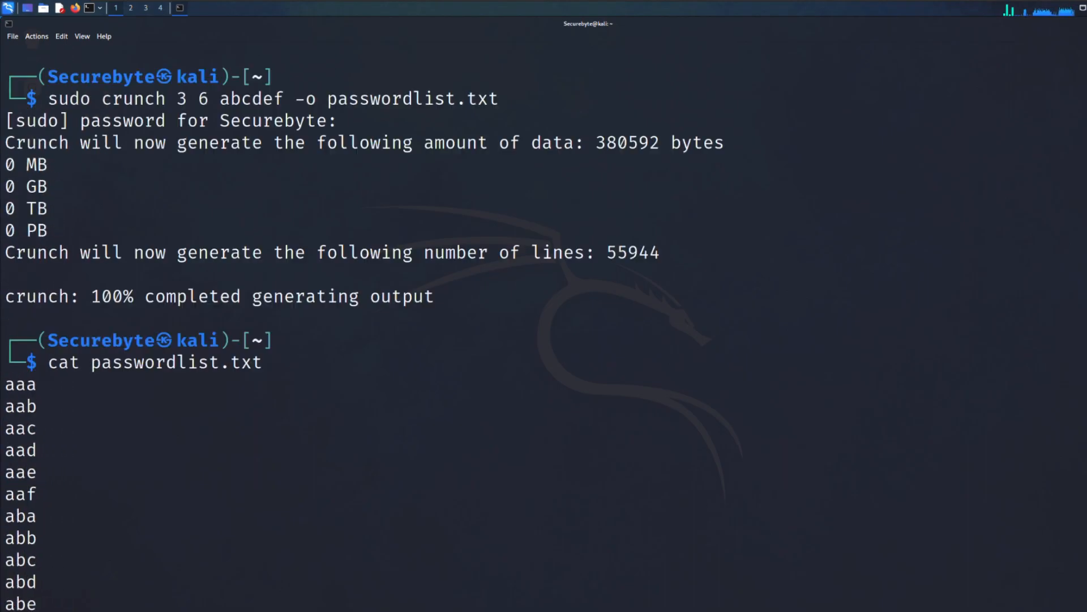
text(cupp -i)
text(linux)
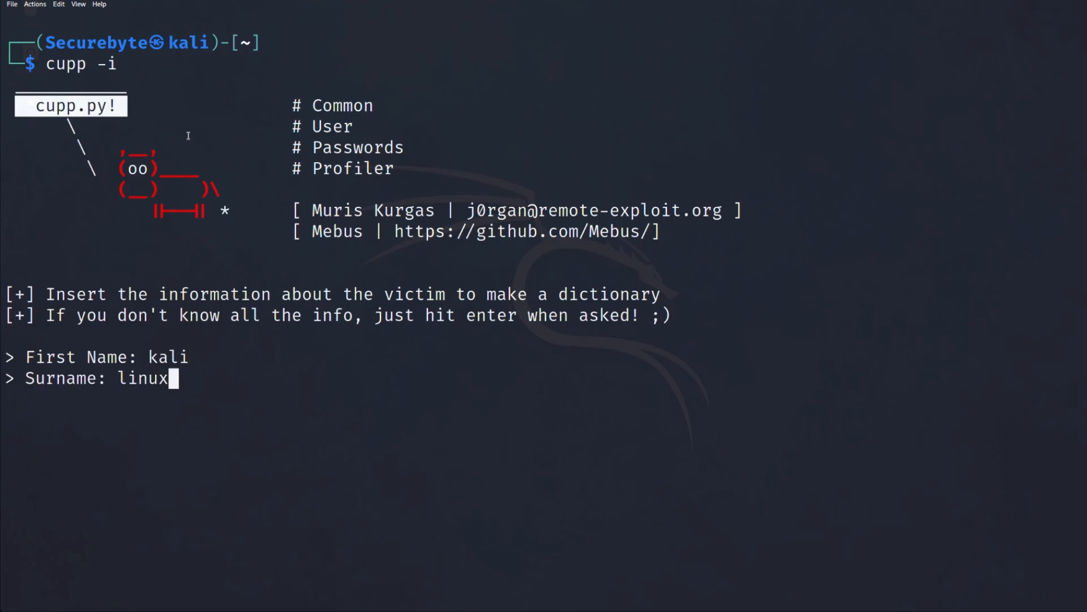
Give cupp the nickname kalinux and enable special characters in the profile wordlist
text(kalinux)
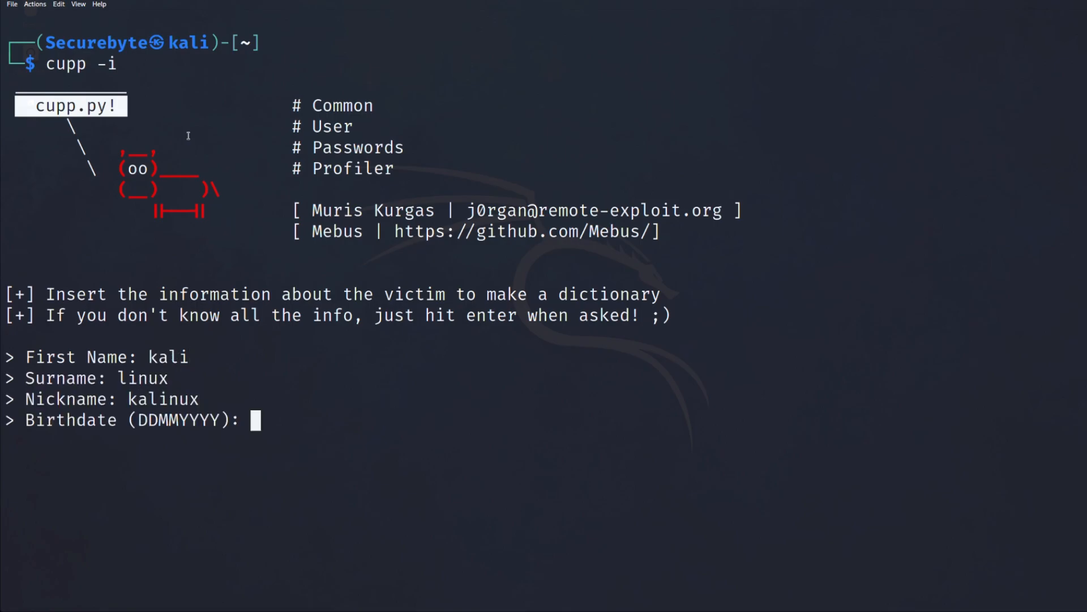
key(Return)
text(linux)
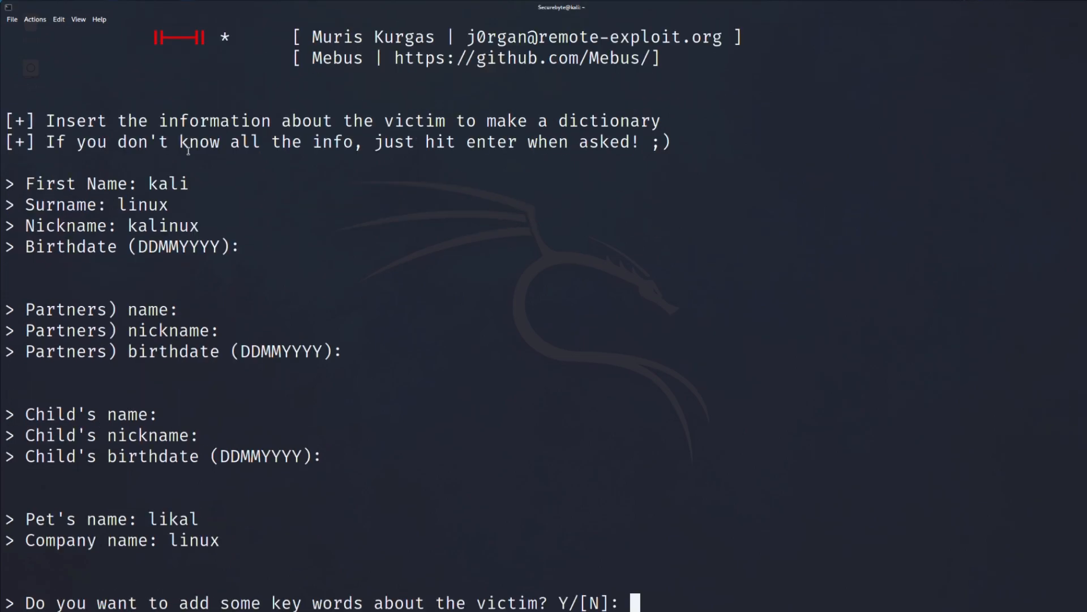
text(y)
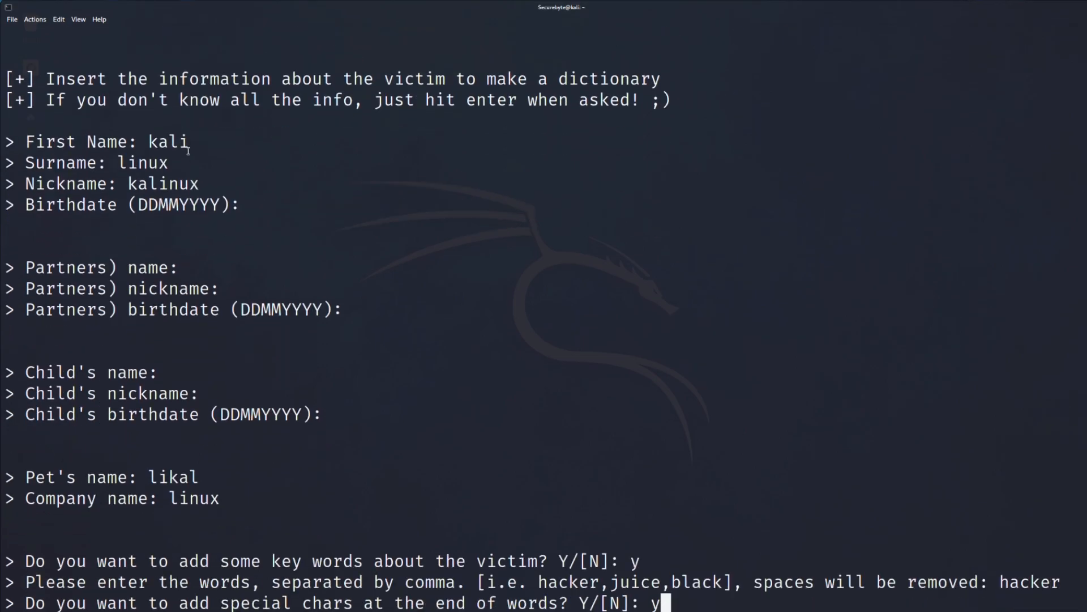
key(Return)
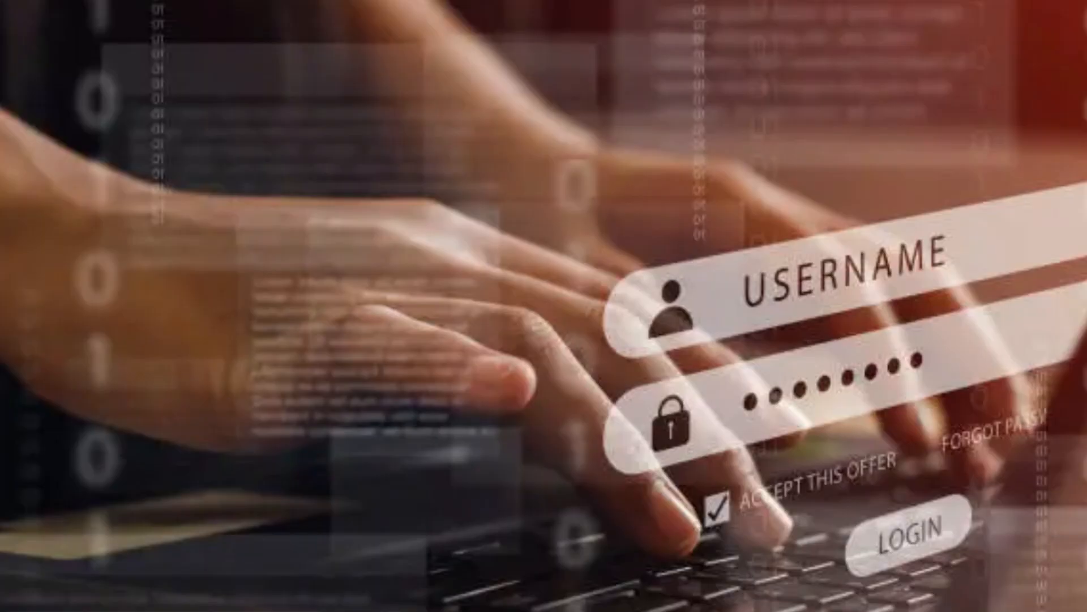
text(python3 bopscrk.py -i)
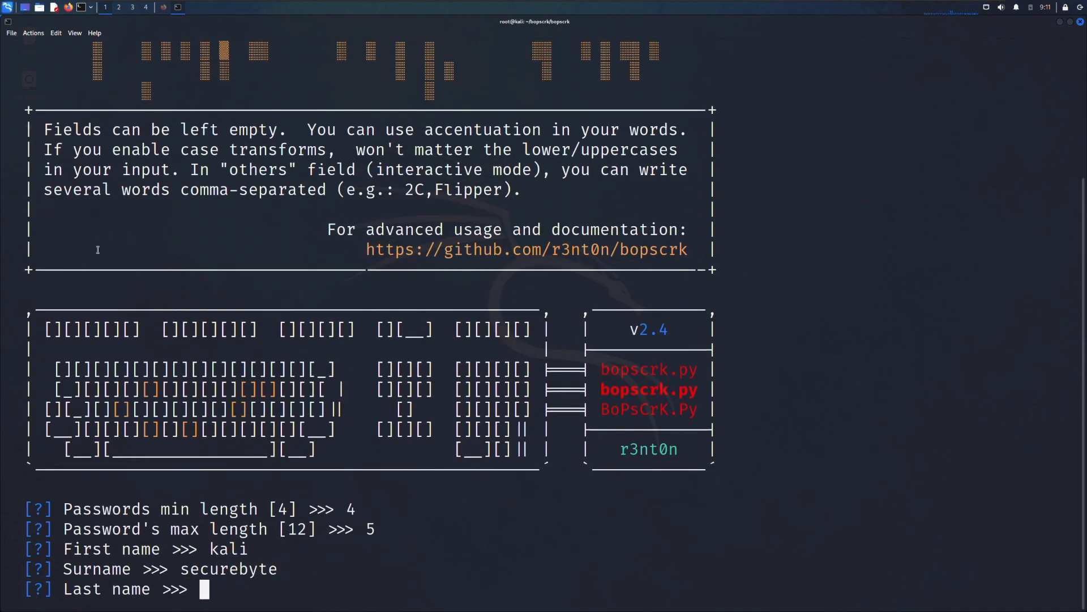
Enter extra words such as 'ethical' for the kali/securebyte bopscrk wordlist
text(ethical, ha)
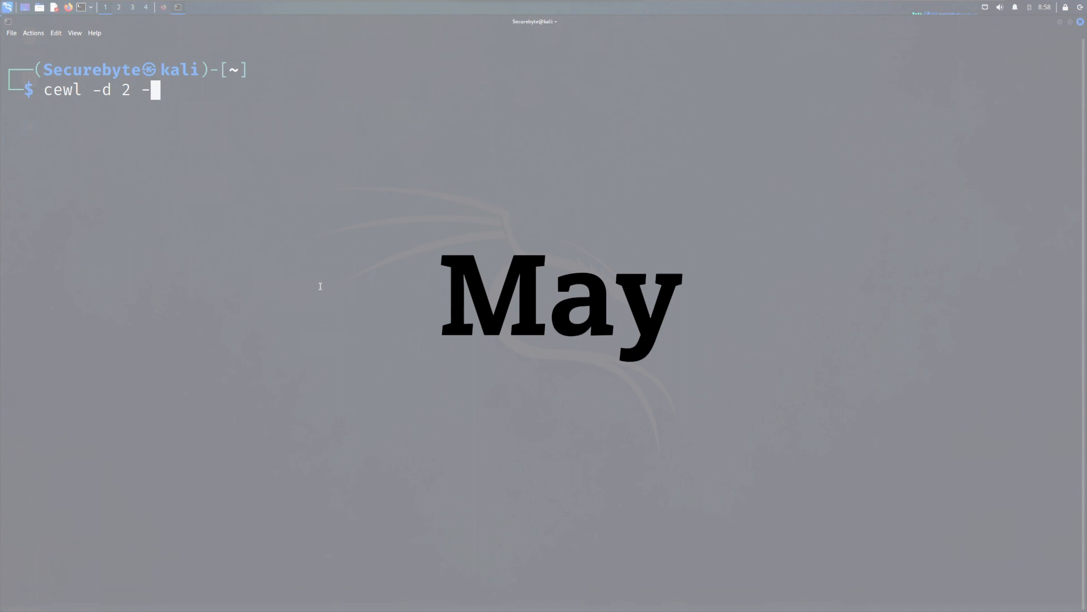
Run verbose cewl on whatismyip.net at depth 2, 5–8 letter words, writing wordlists.txt
text(m 5 -x 8 -w word)
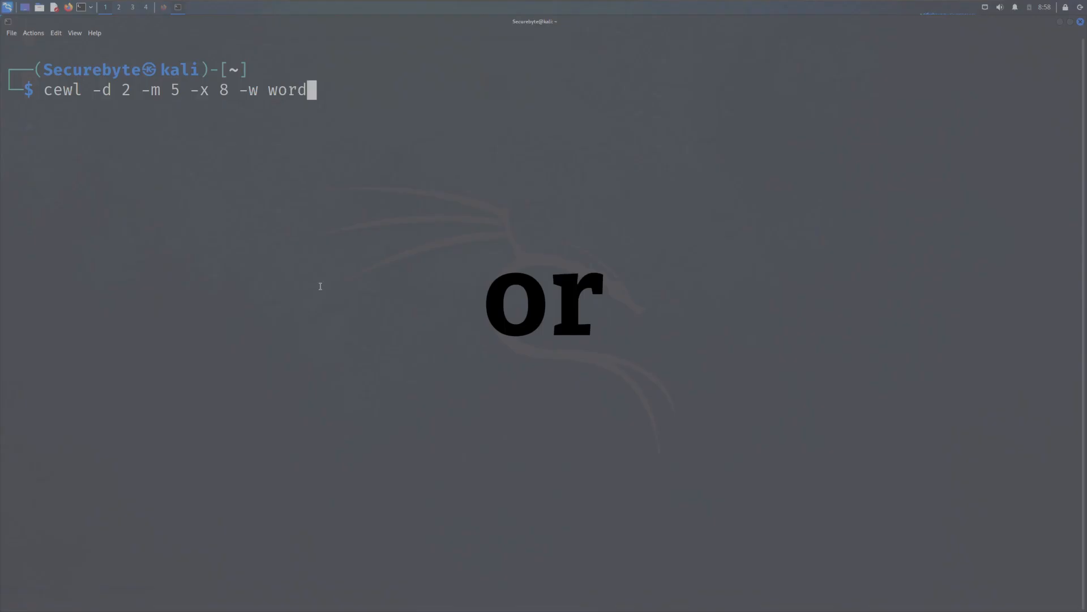
text(lists.txt -v https://www.whatismyip.net/)
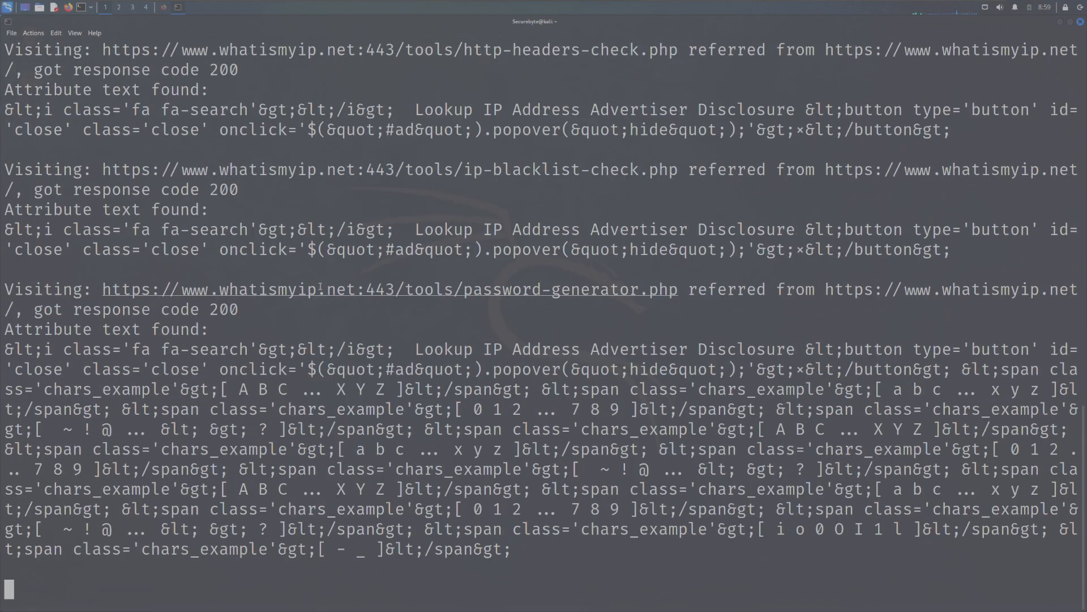
scroll(down, 3)
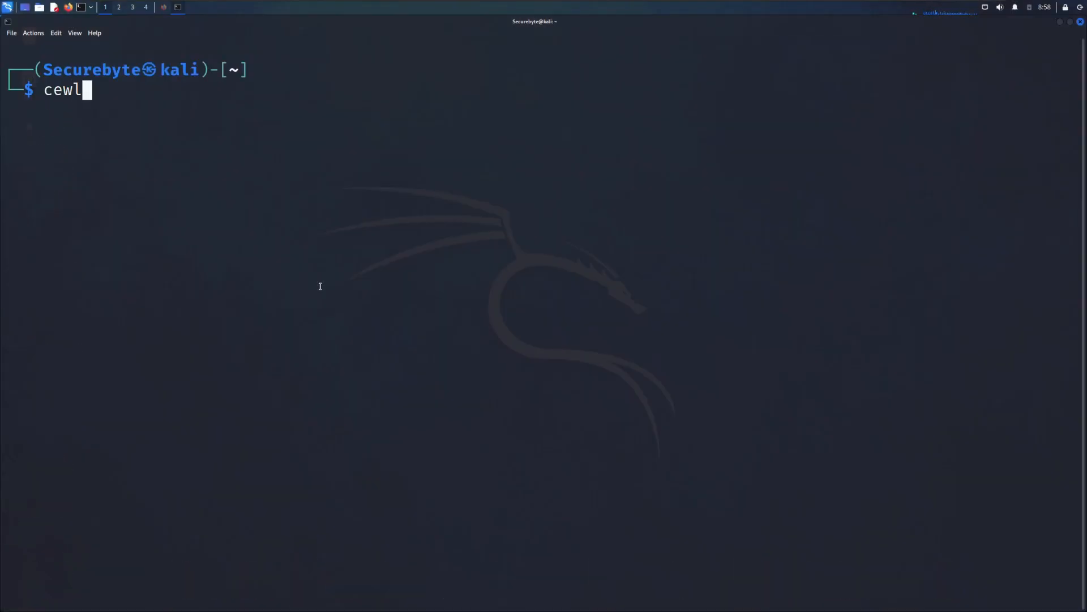
Rerun the verbose cewl crawl of whatismyip.net (depth 2, 5–8 letters) into wordlists.txt
text(-d 2 -m 5)
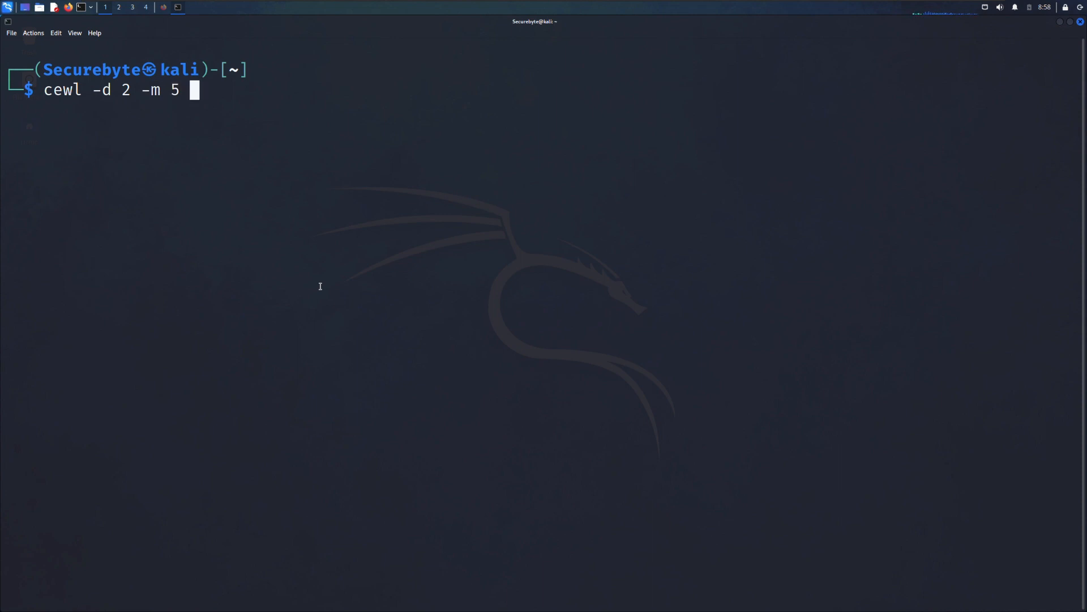
text(-x 8 -w w)
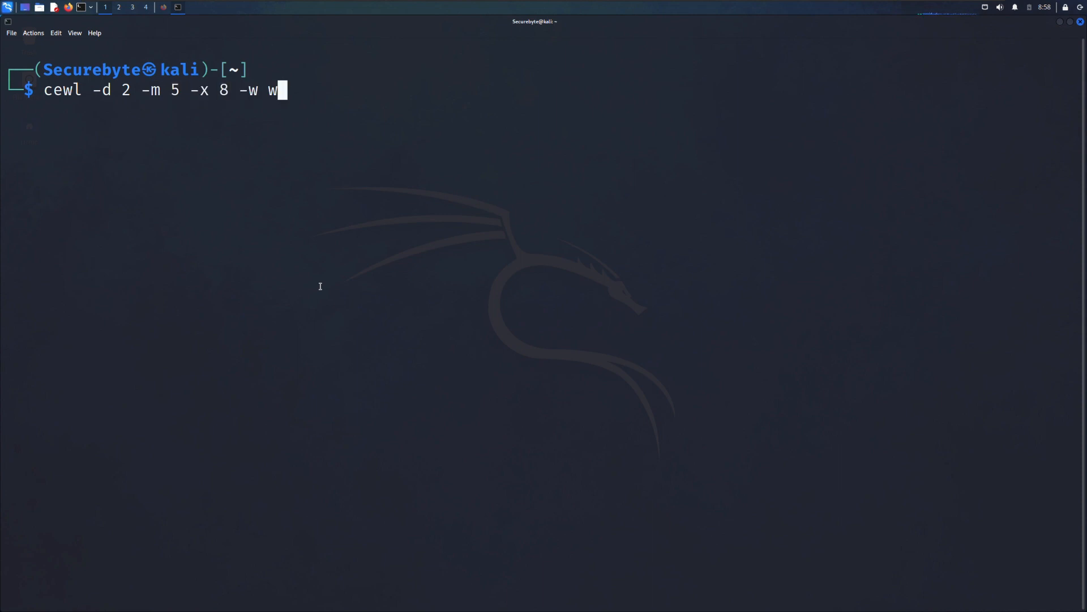
text(ordlists.txt -)
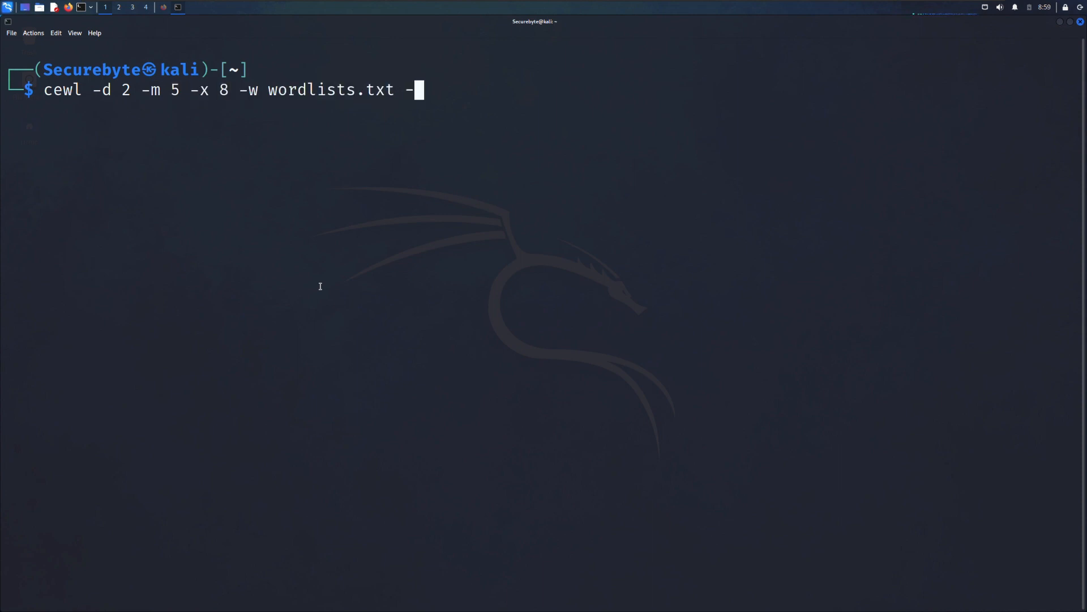
text(v https://www.whatismyip.net/)
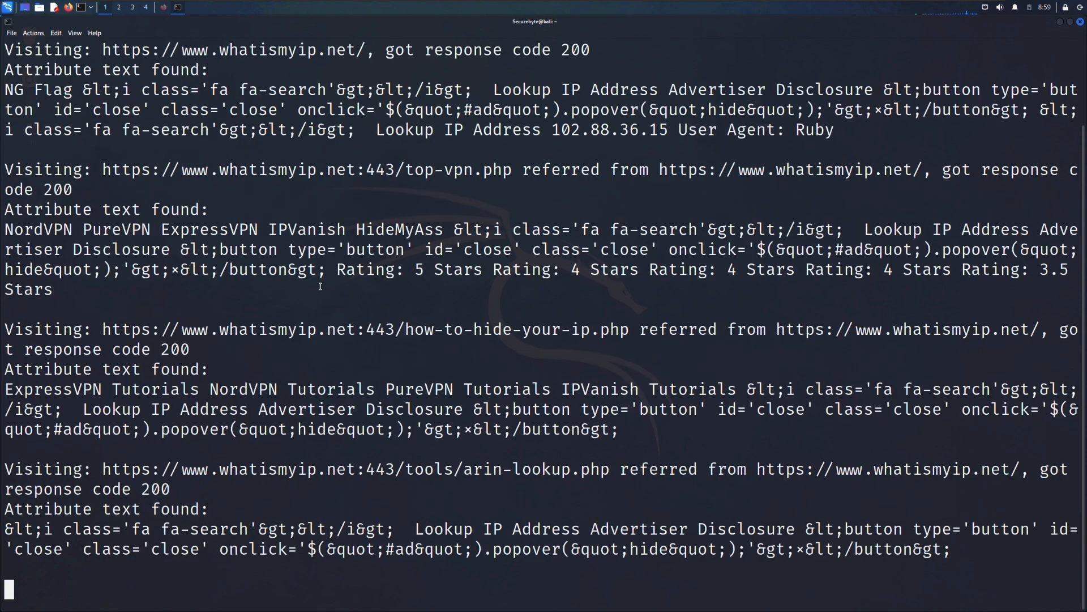
scroll(down, 3)
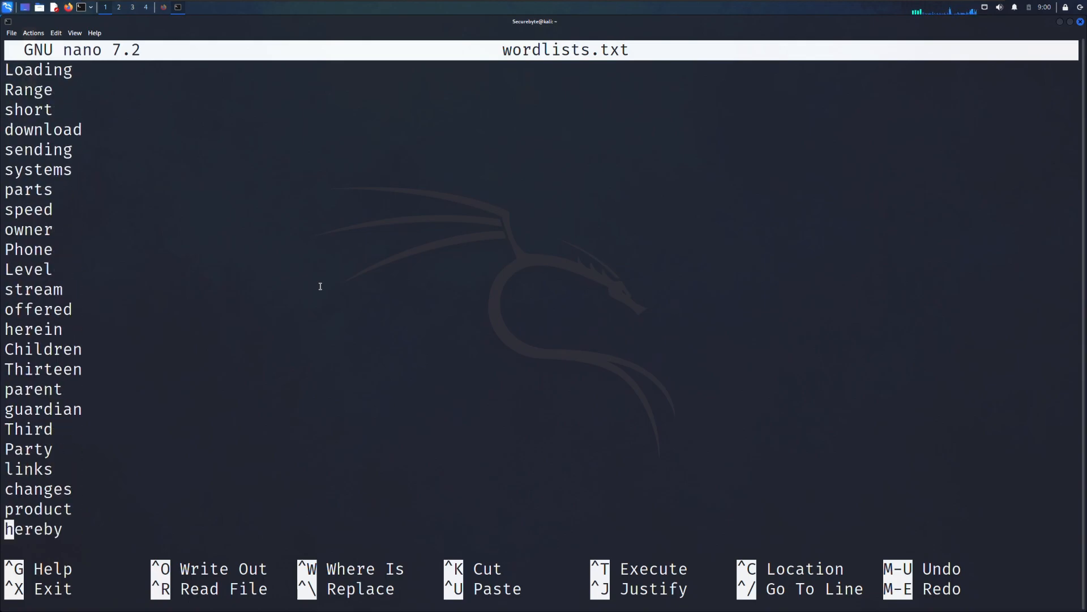
Scroll wordlists.txt in nano down to final words like 'across' and 'amount'
scroll(down, 3)
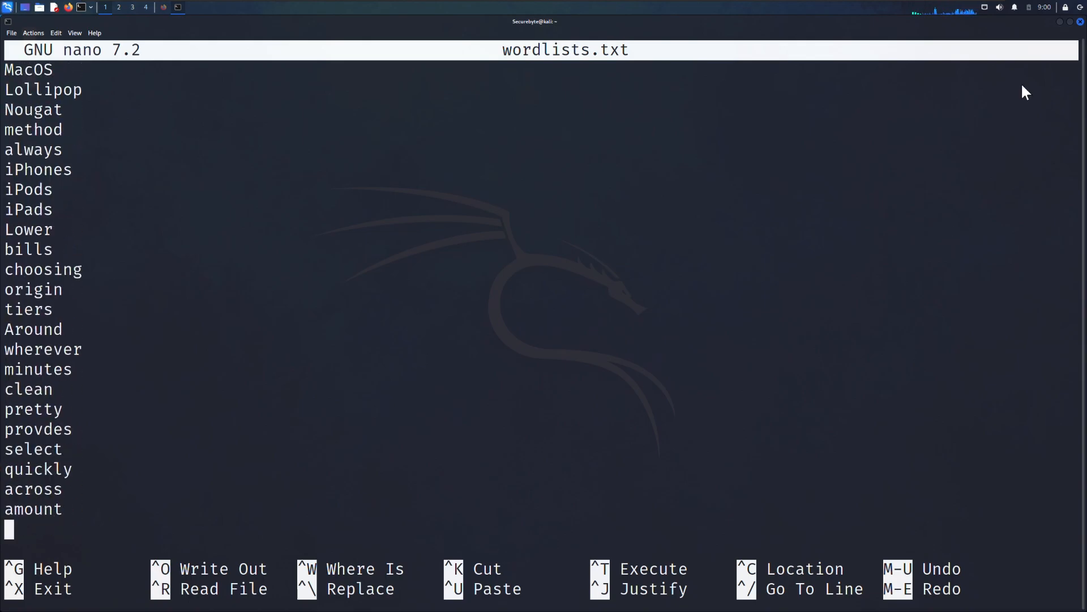